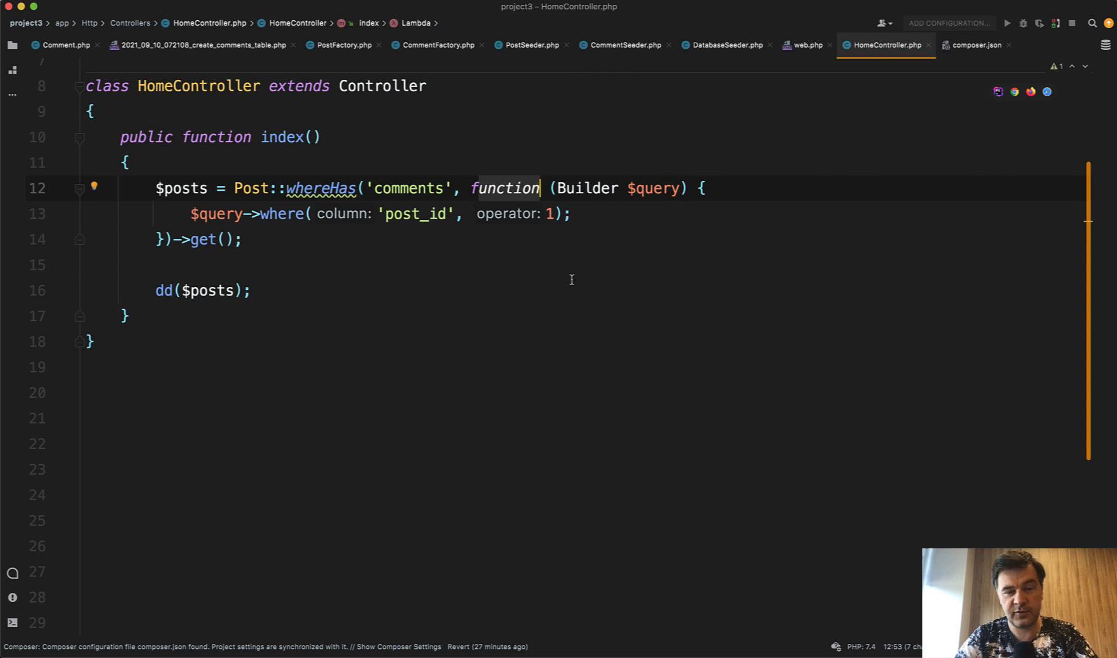
{"action": "mouse_move", "coordinate": [427, 343]}
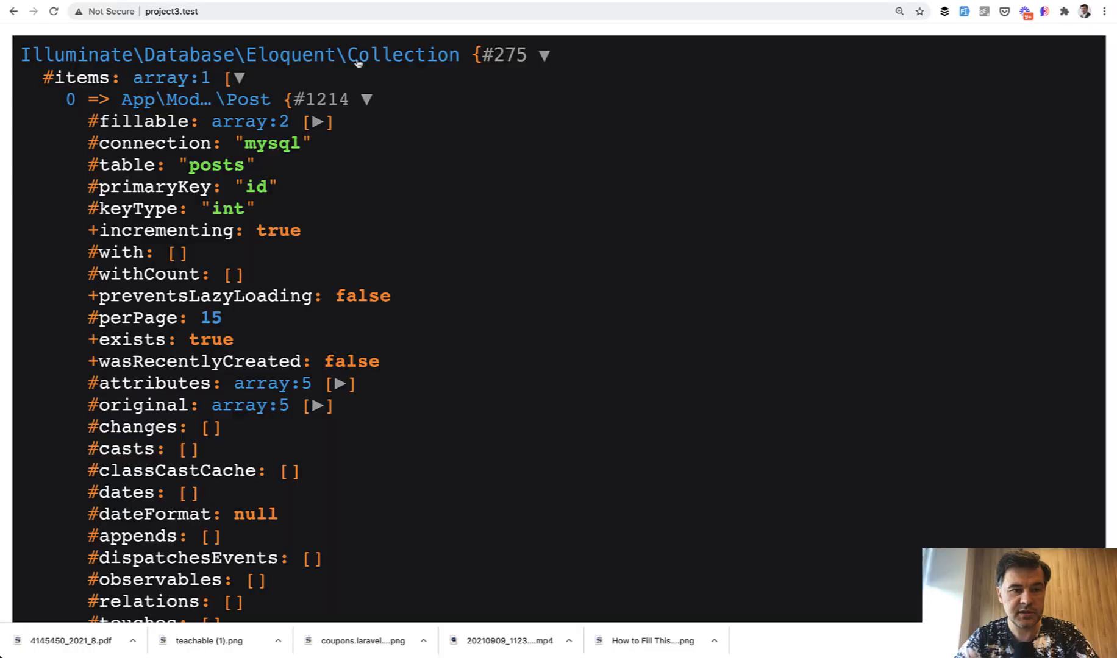
Scroll through the dd() output showing a collection with one Post model.
{"action": "scroll", "scroll_direction": "down", "scroll_amount": 3}
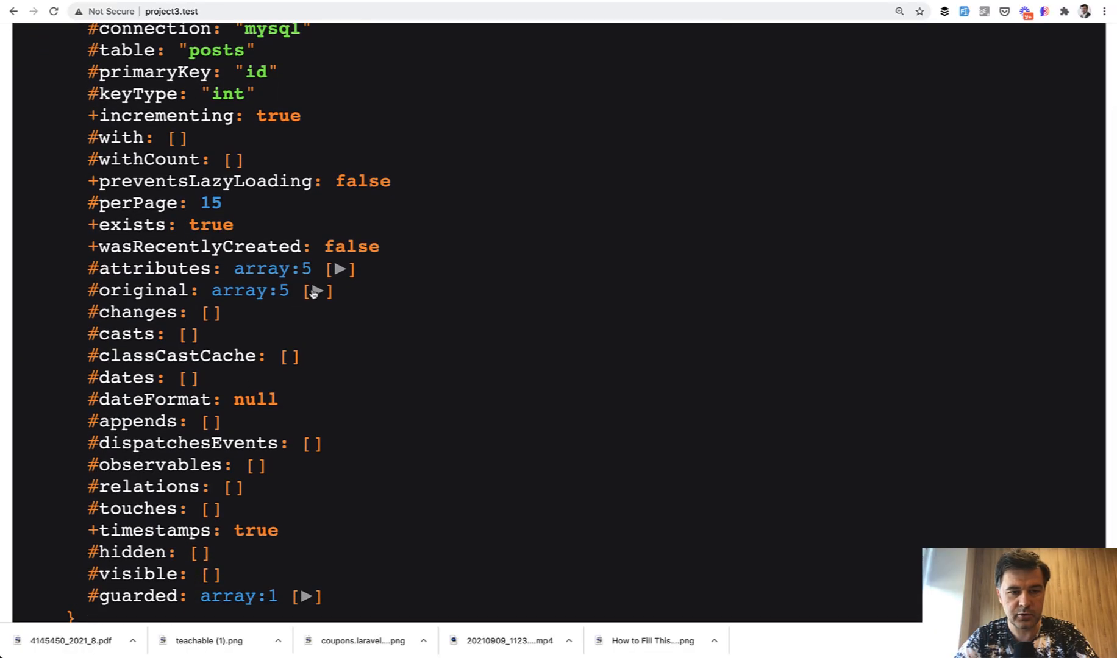
{"action": "left_click", "coordinate": [316, 290]}
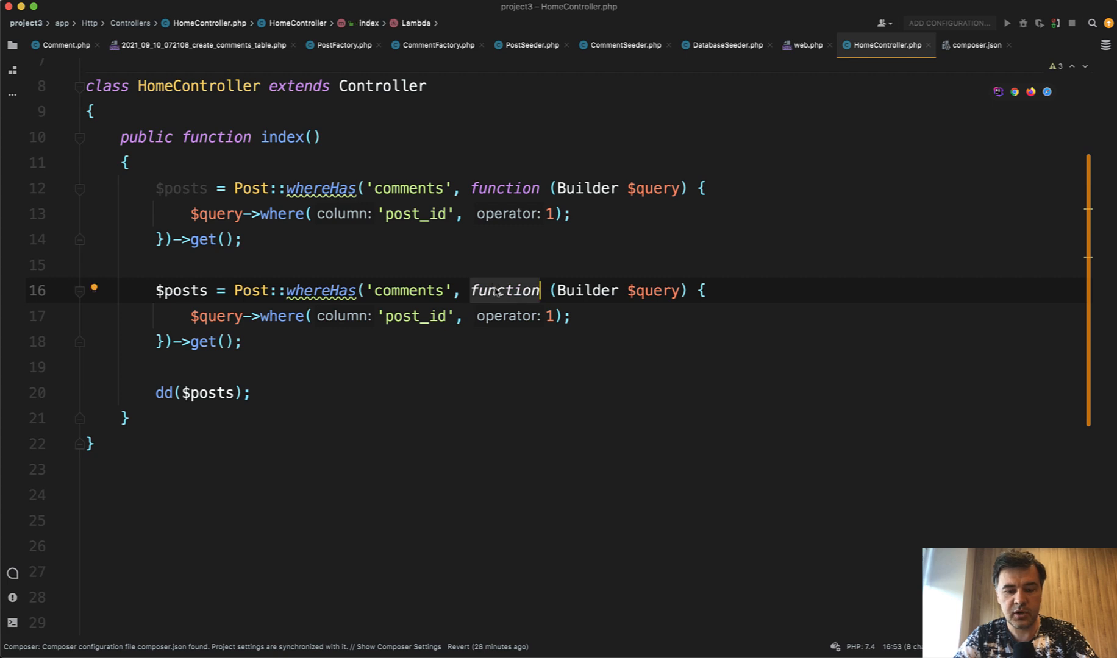
Rewrite the duplicated whereHas closure as a one-line fn(Builder $query) arrow function.
{"action": "type", "text": "fn"}
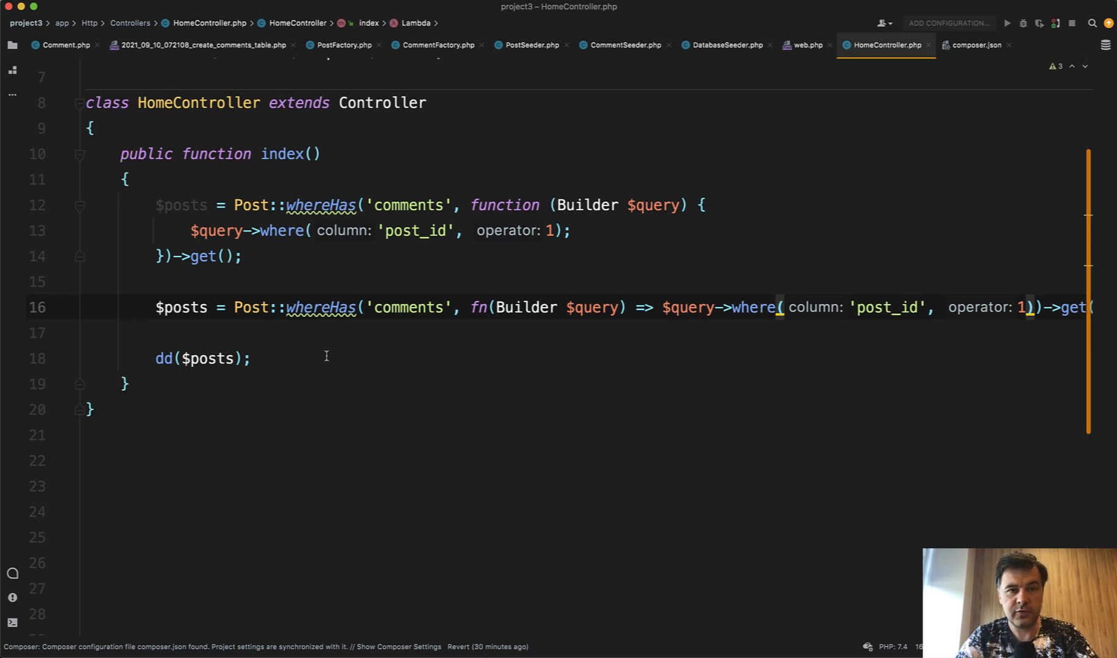
{"action": "left_click", "coordinate": [125, 178]}
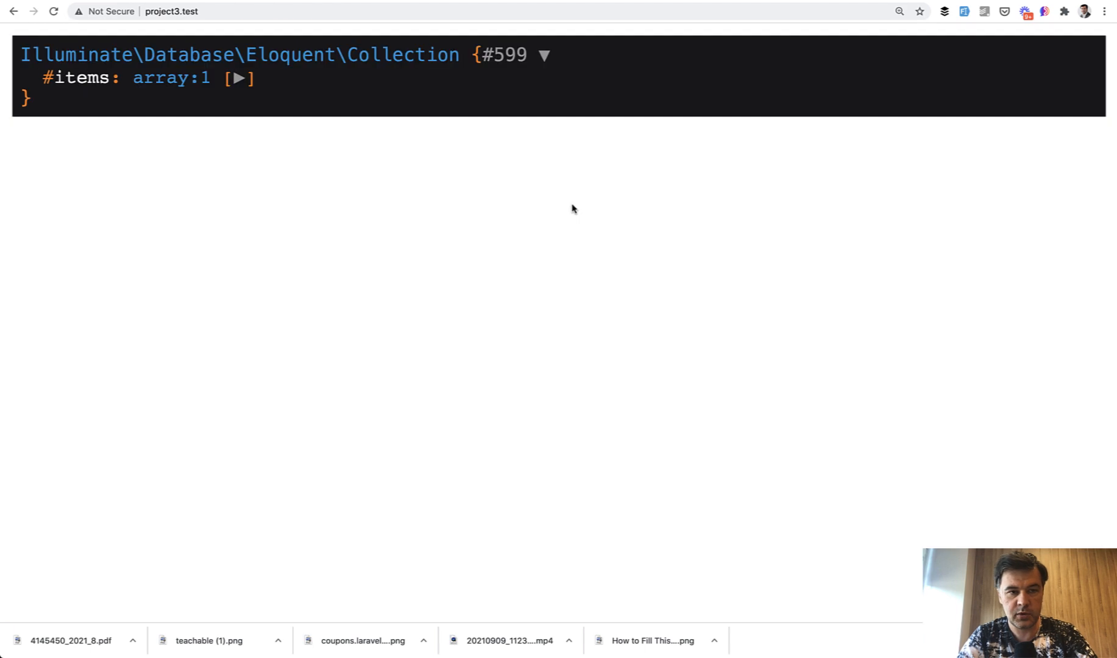
Expand #items, the Post object and #attributes to reveal post id 1.
{"action": "left_click", "coordinate": [237, 77]}
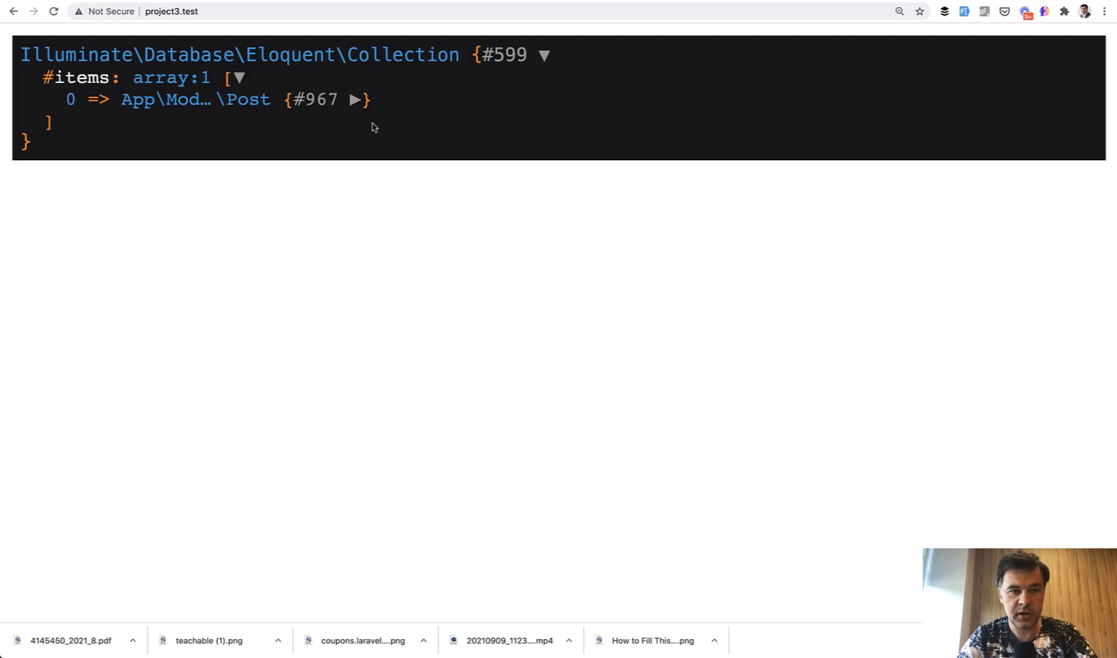
{"action": "left_click", "coordinate": [354, 99]}
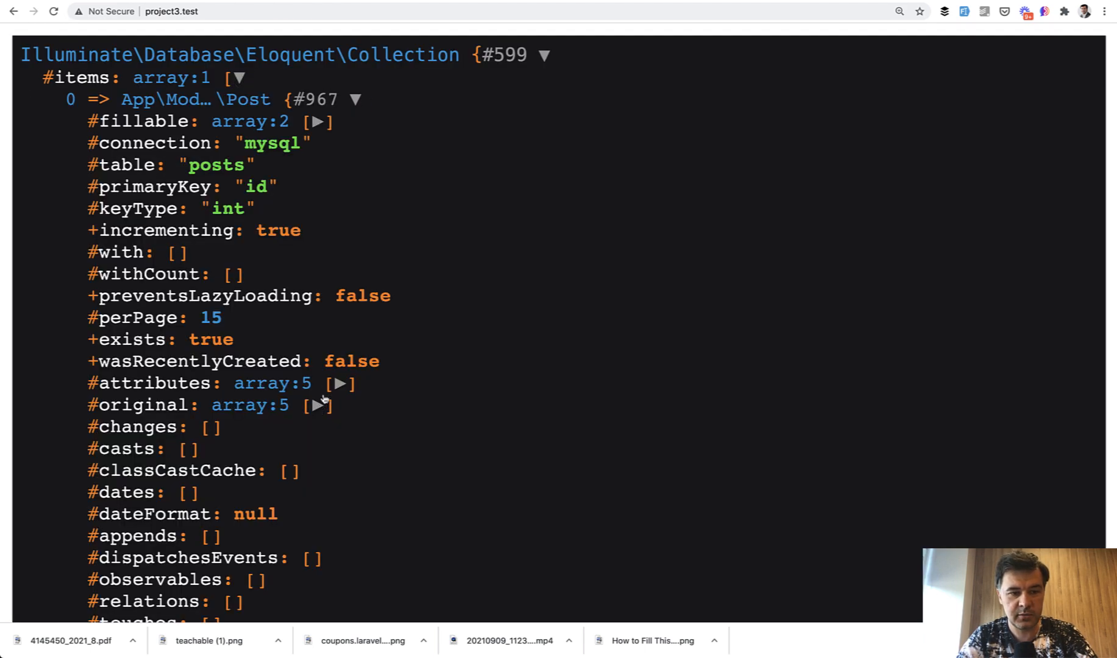
{"action": "left_click", "coordinate": [339, 384]}
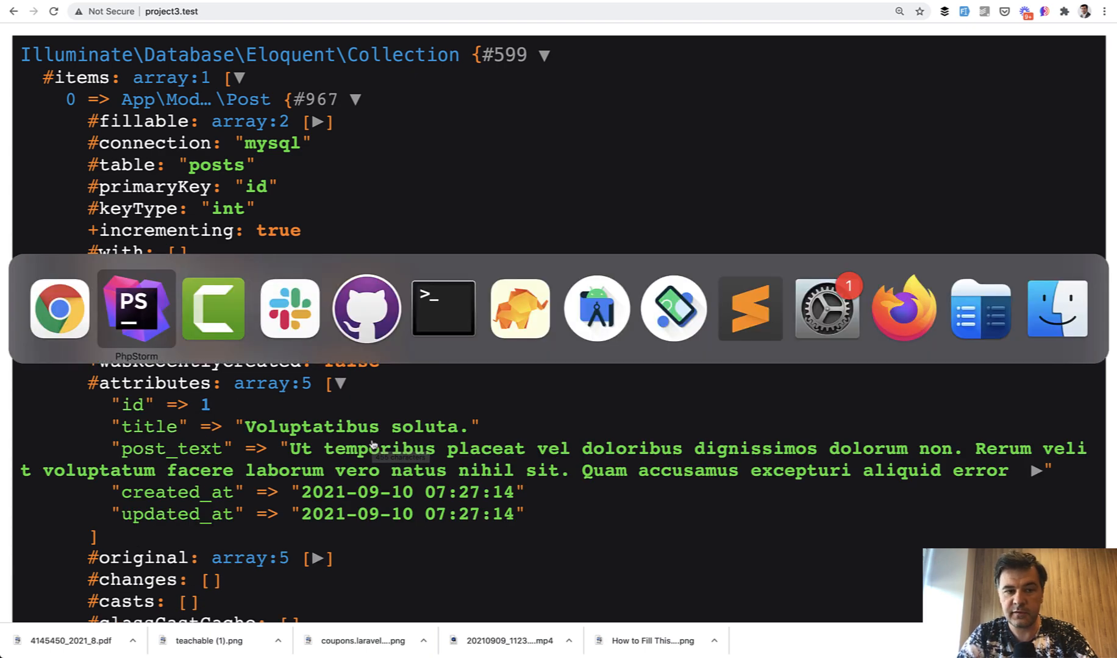
Return to the controller editor to add the whereRelation('comments', 'post_id', 1) query.
{"action": "left_click", "coordinate": [136, 309]}
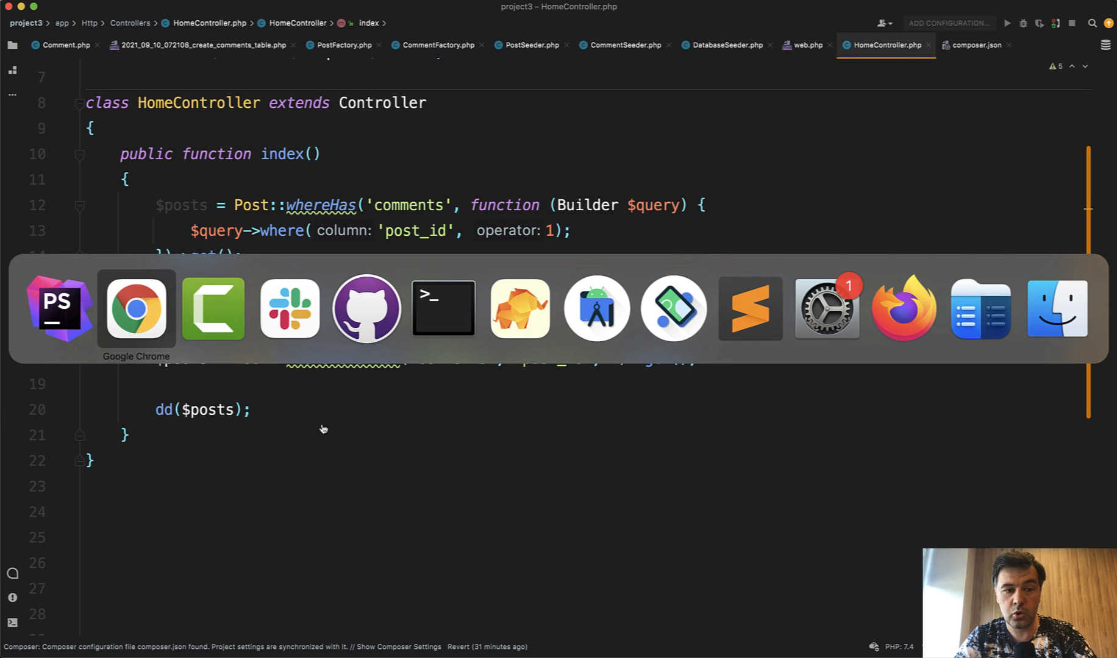
Bring Chrome forward showing the Laravel Eloquent: Expert Level course at $35.09.
{"action": "left_click", "coordinate": [135, 308]}
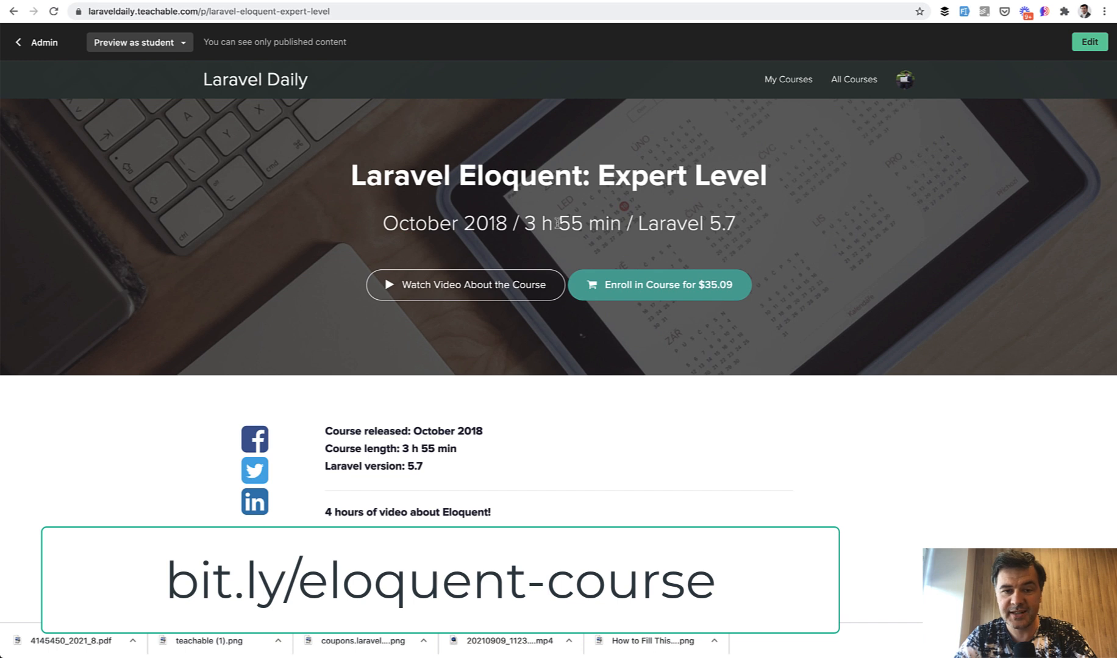
{"action": "mouse_move", "coordinate": [774, 222]}
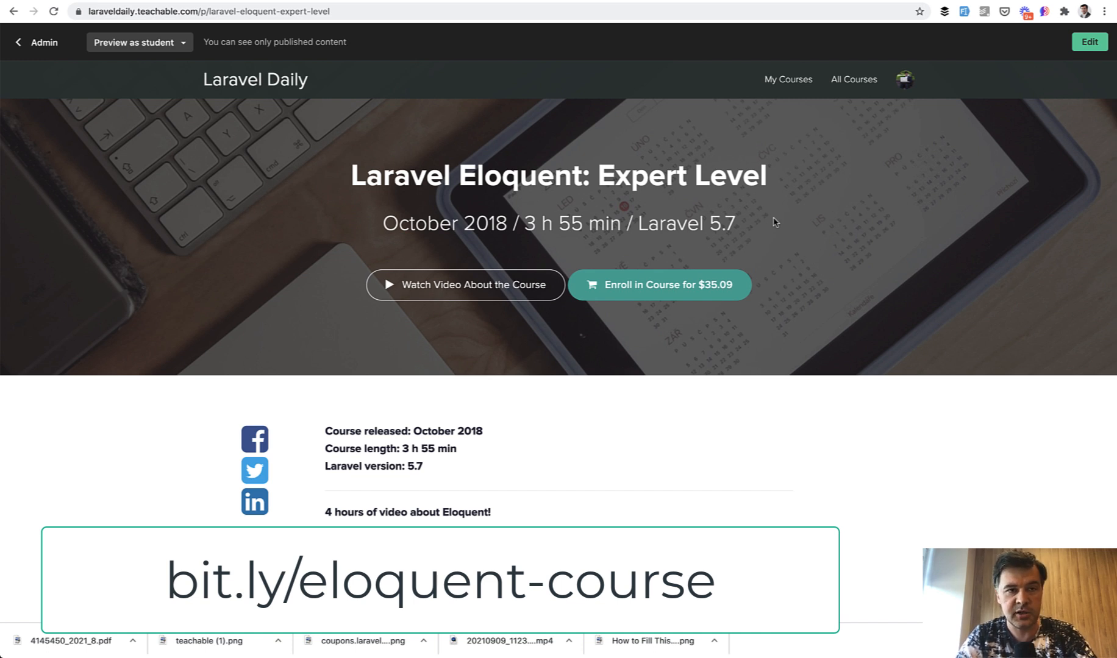
{"action": "mouse_move", "coordinate": [449, 189]}
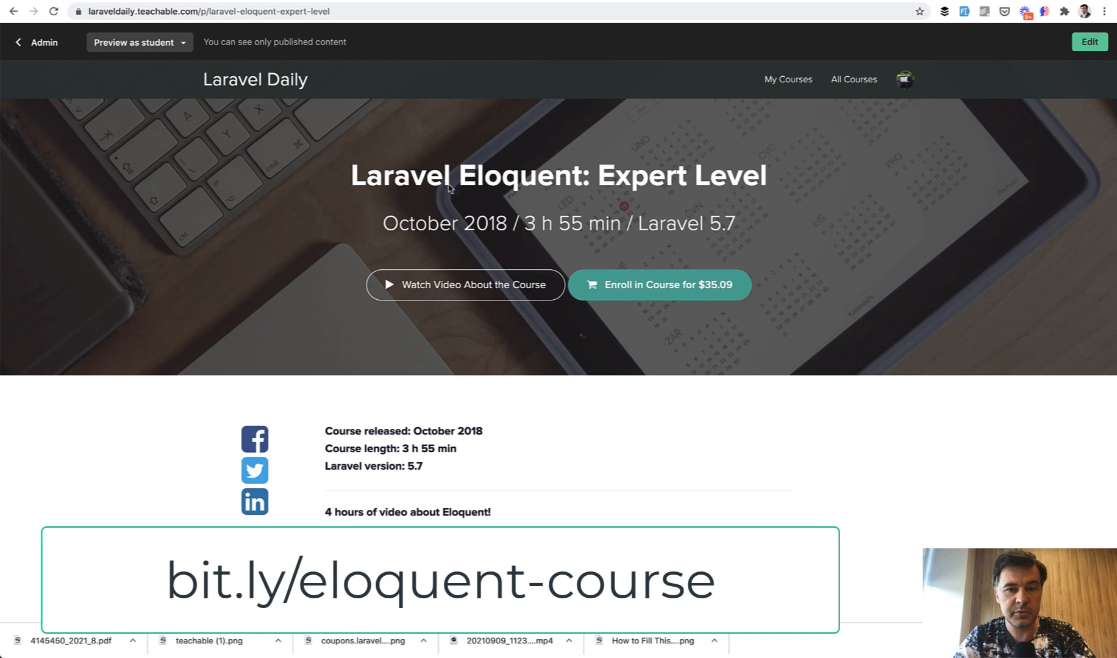
{"action": "mouse_move", "coordinate": [685, 258]}
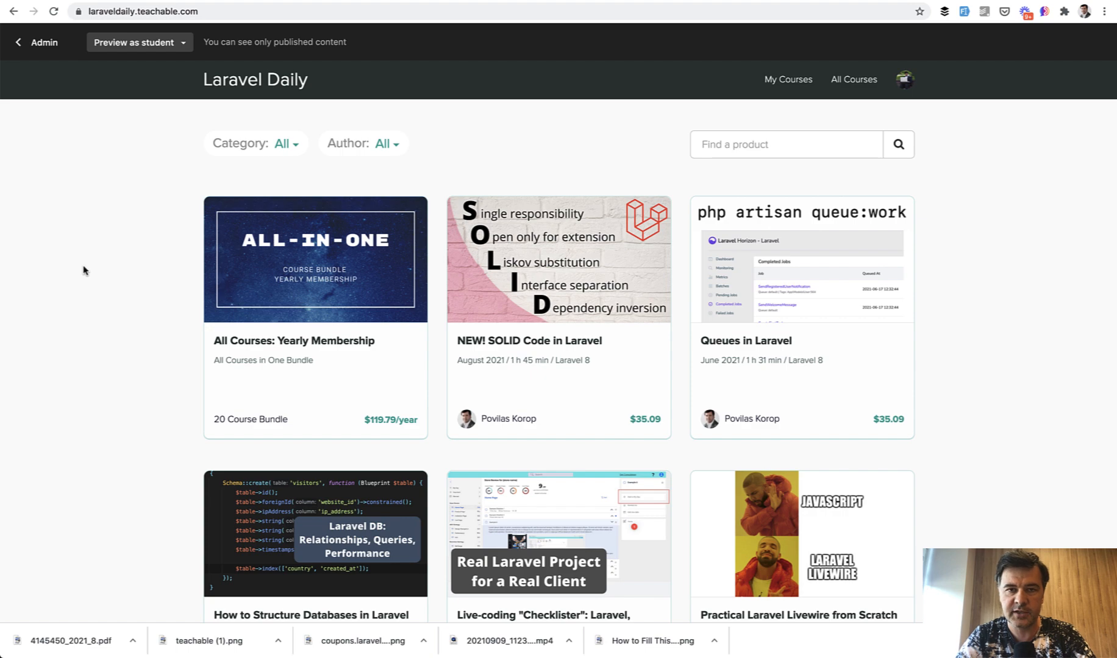
{"action": "mouse_move", "coordinate": [89, 309]}
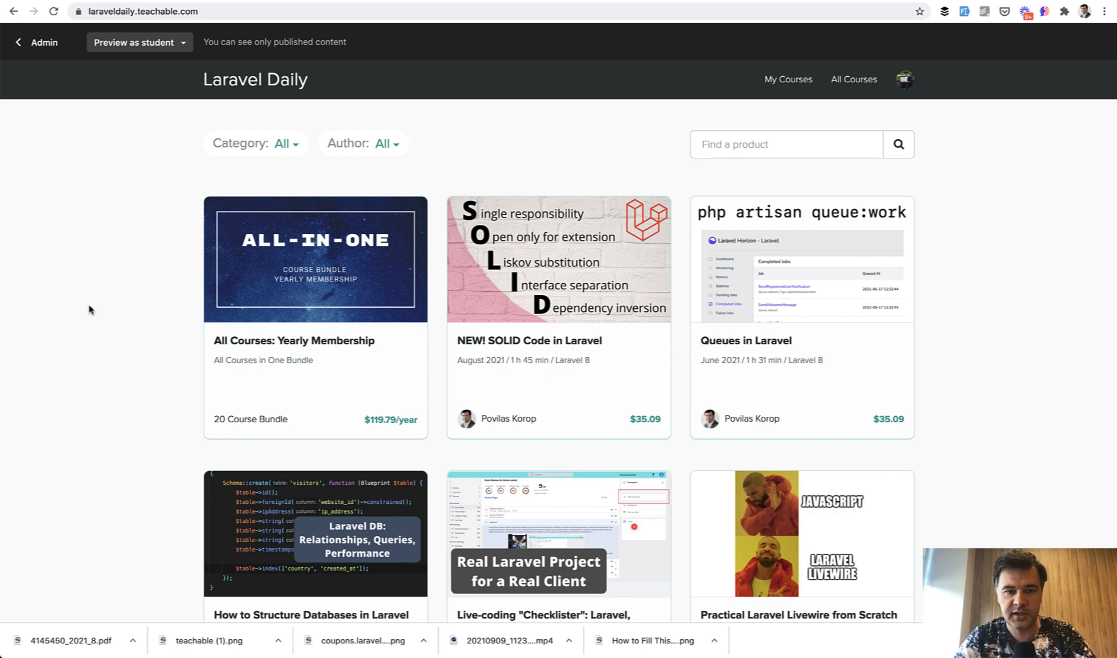
Scroll down through the Laravel Daily course cards and yearly bundle.
{"action": "scroll", "scroll_direction": "down", "scroll_amount": 3}
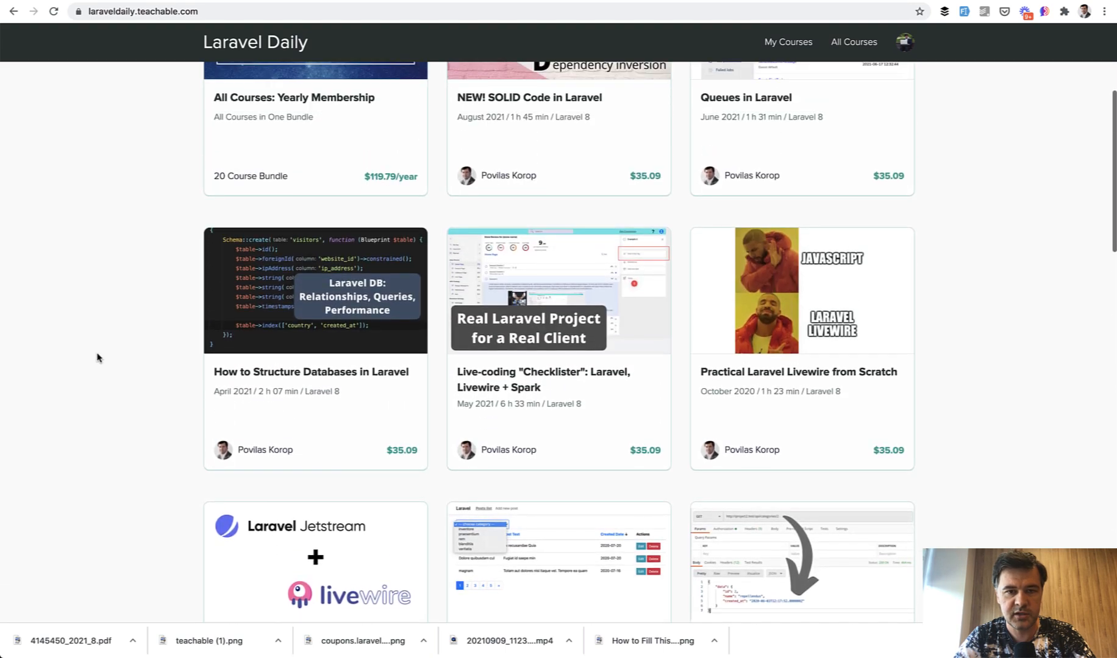
{"action": "scroll", "scroll_direction": "down", "scroll_amount": 3}
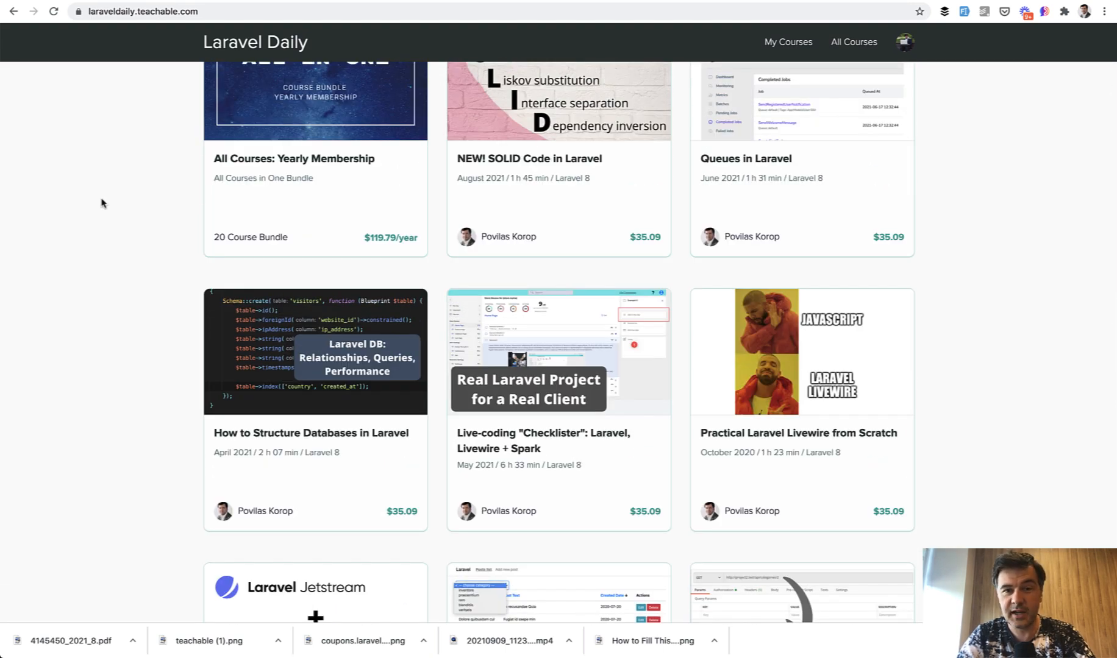